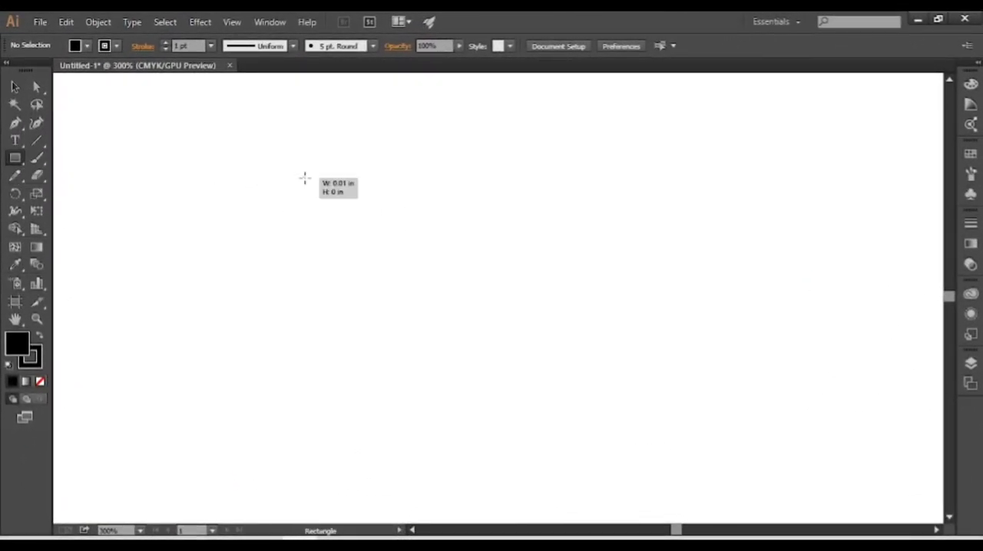
# Draw one long thin horizontal bar and copy it downward three times into an even stack of four.
pyautogui.moveTo(304, 176); pyautogui.dragTo(624, 212)
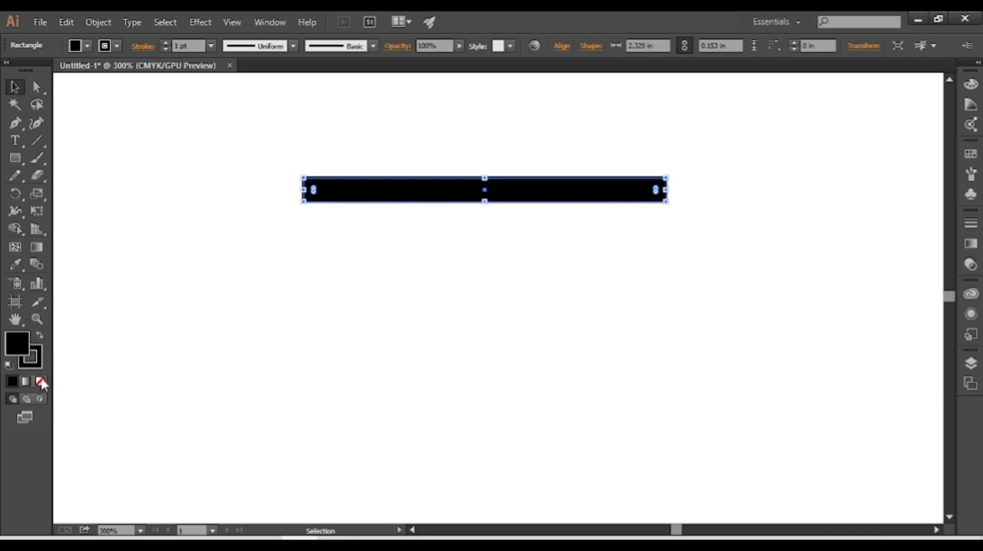
pyautogui.moveTo(484, 190); pyautogui.dragTo(473, 244)
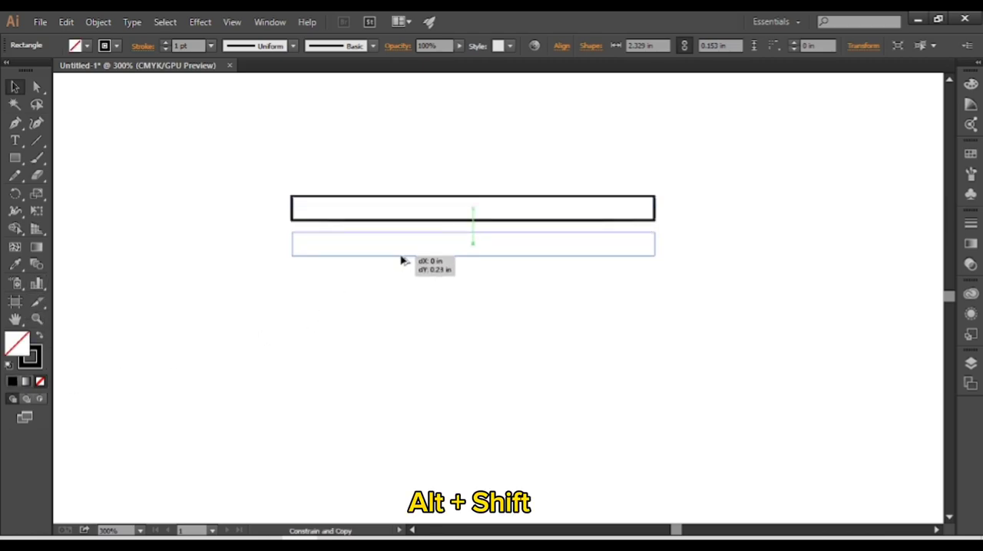
pyautogui.press('ctrl+d')
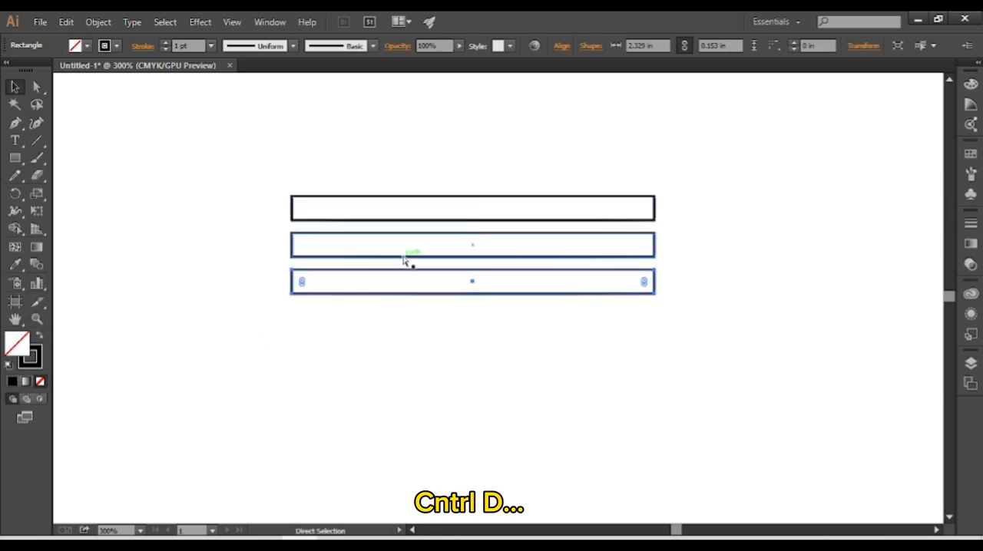
pyautogui.press('ctrl+d')
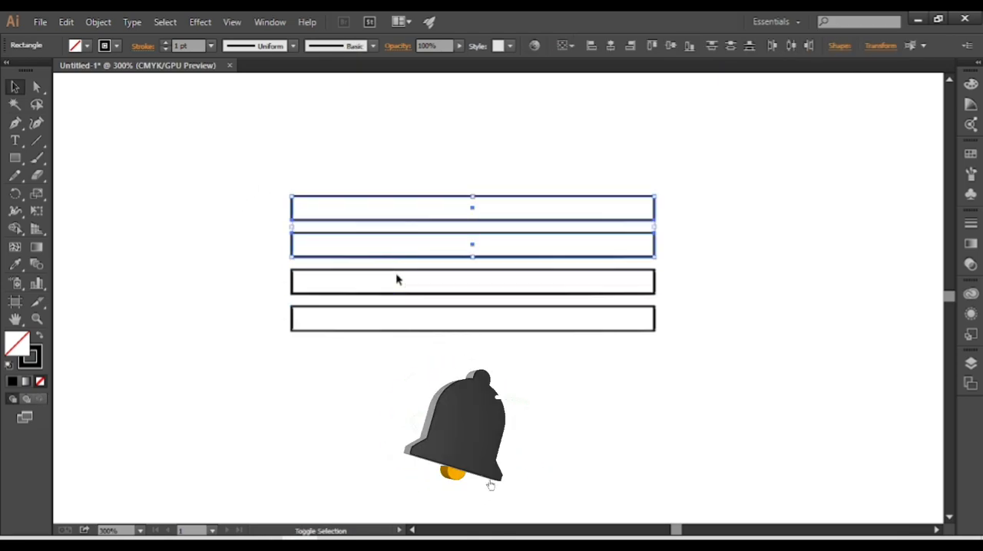
# Rotate a copy of the selected bars by 60° so it crosses the stack diagonally.
pyautogui.rightClick(399, 277)
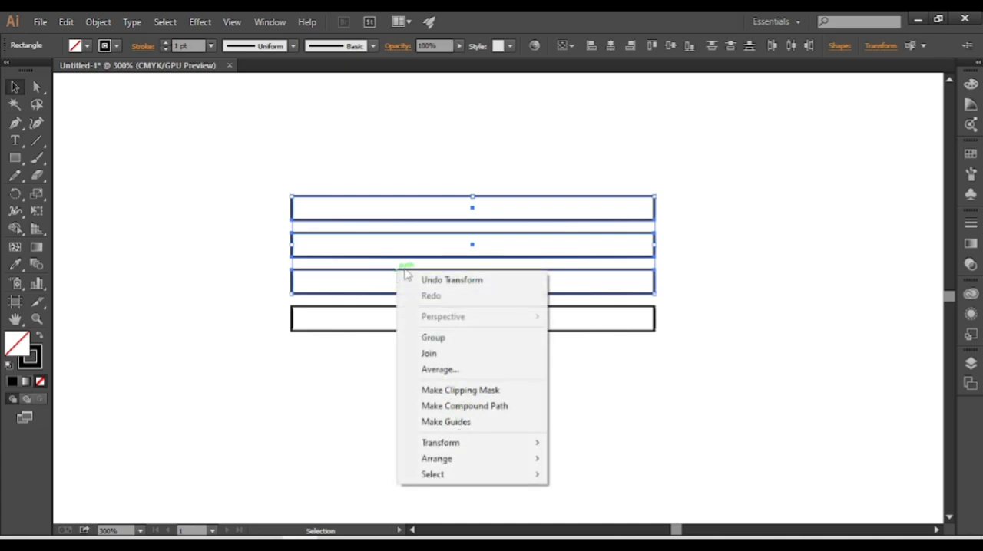
pyautogui.moveTo(439, 443)
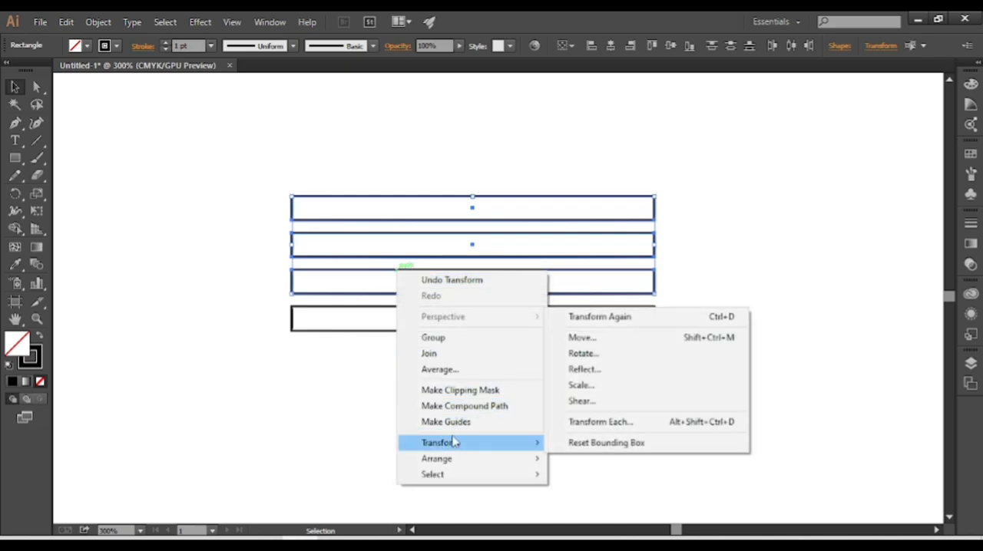
pyautogui.moveTo(580, 384)
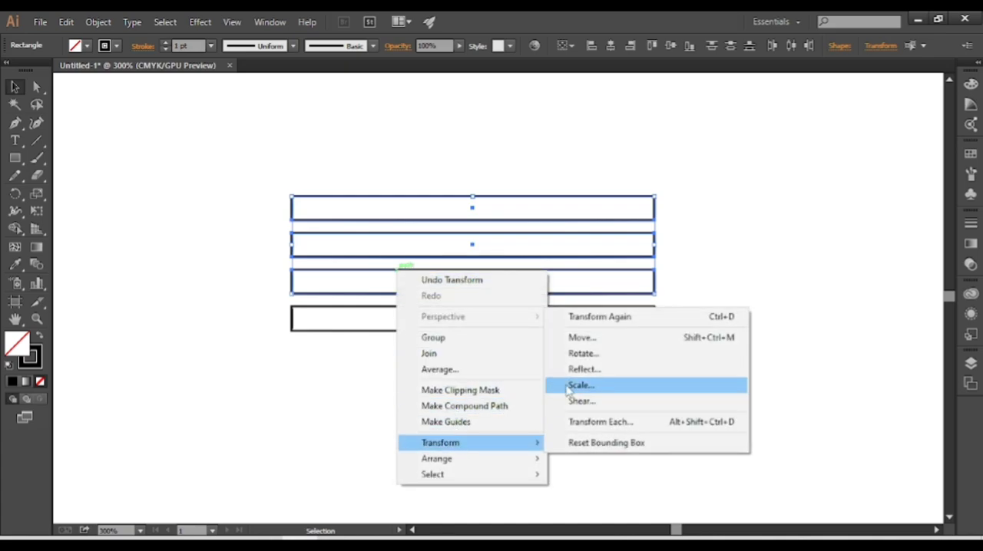
pyautogui.moveTo(587, 353)
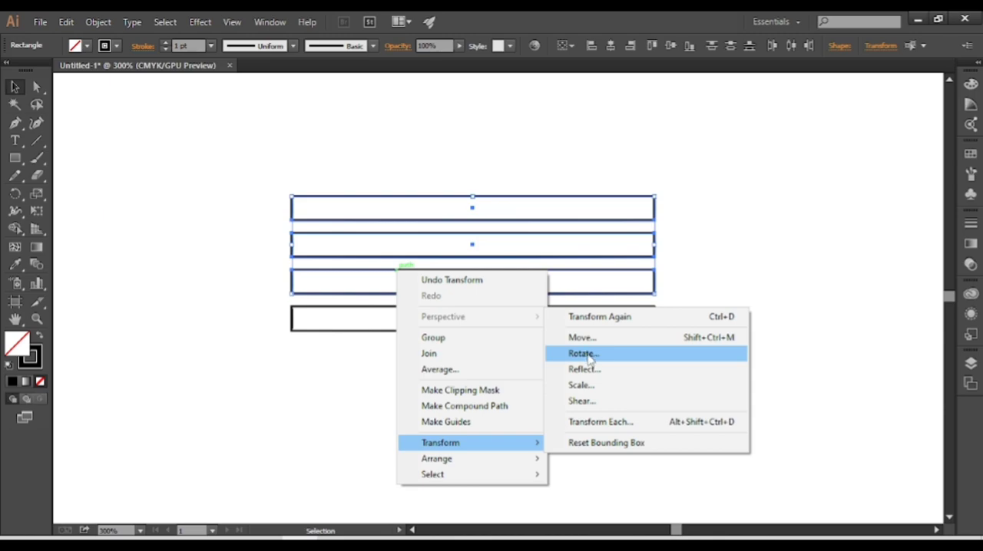
pyautogui.click(583, 353)
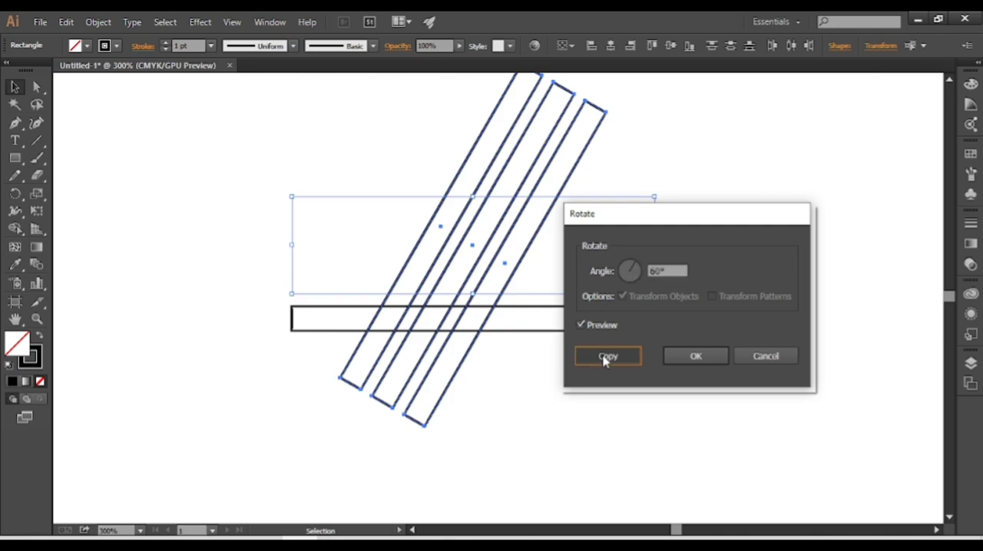
pyautogui.click(606, 356)
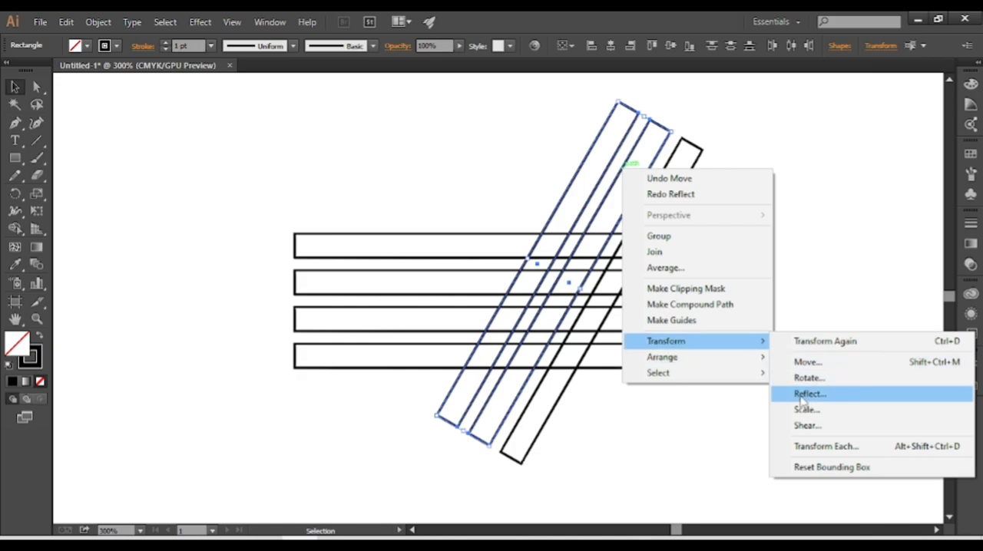
# Reflect a copy of the tilted bars across the vertical axis to form a V-shaped lattice.
pyautogui.click(807, 393)
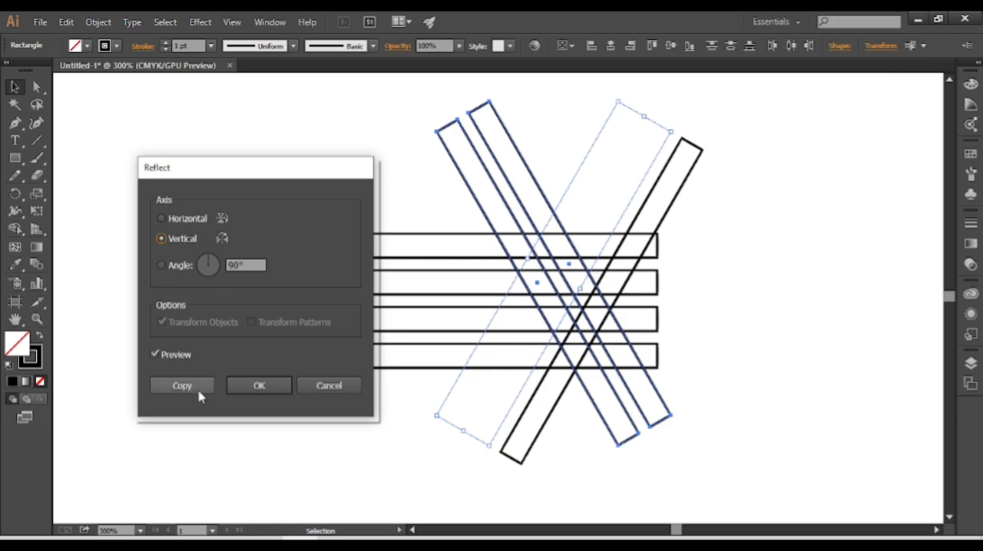
pyautogui.click(181, 386)
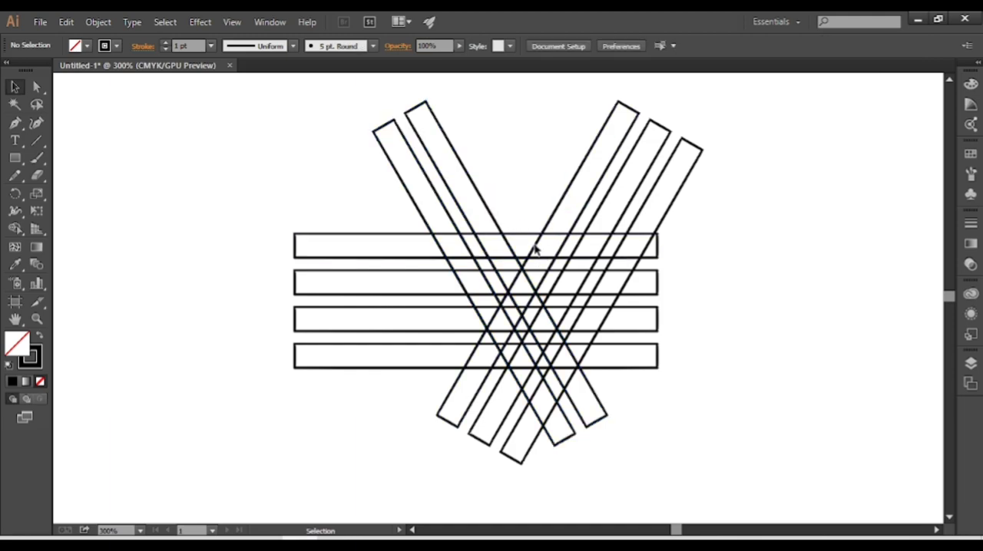
pyautogui.moveTo(70, 228)
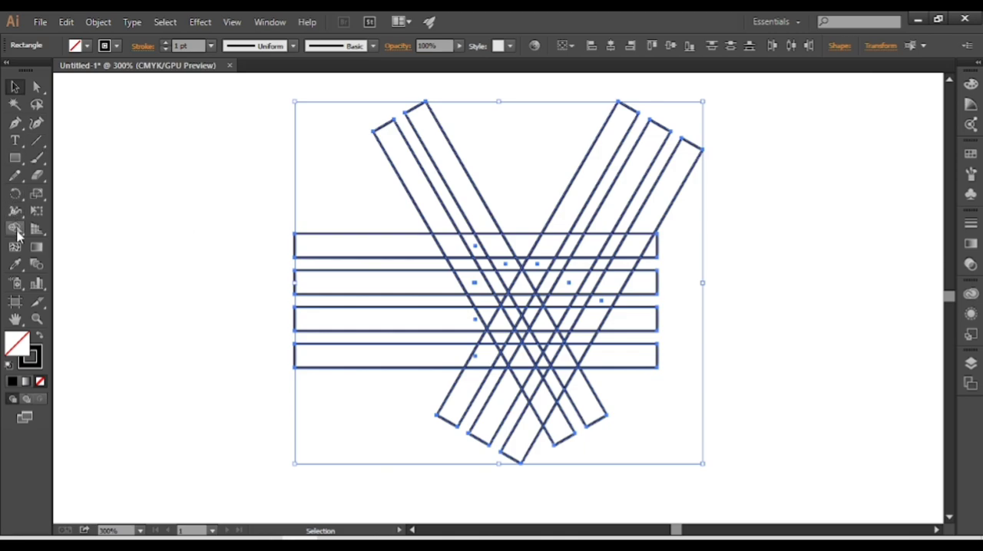
# Merge the overlapping bar regions with Shape Builder into a black GH triangle, then return to selection.
pyautogui.click(15, 227)
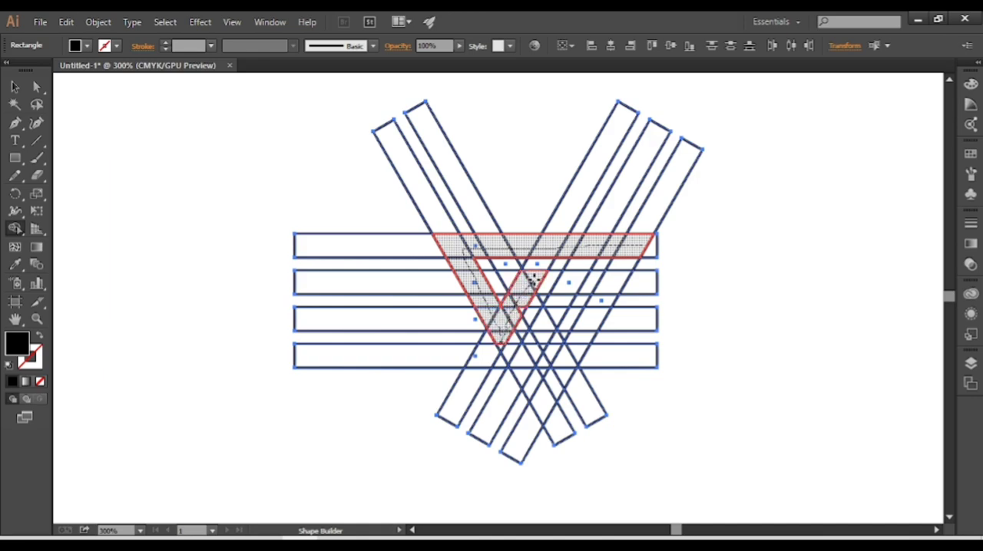
pyautogui.click(499, 284)
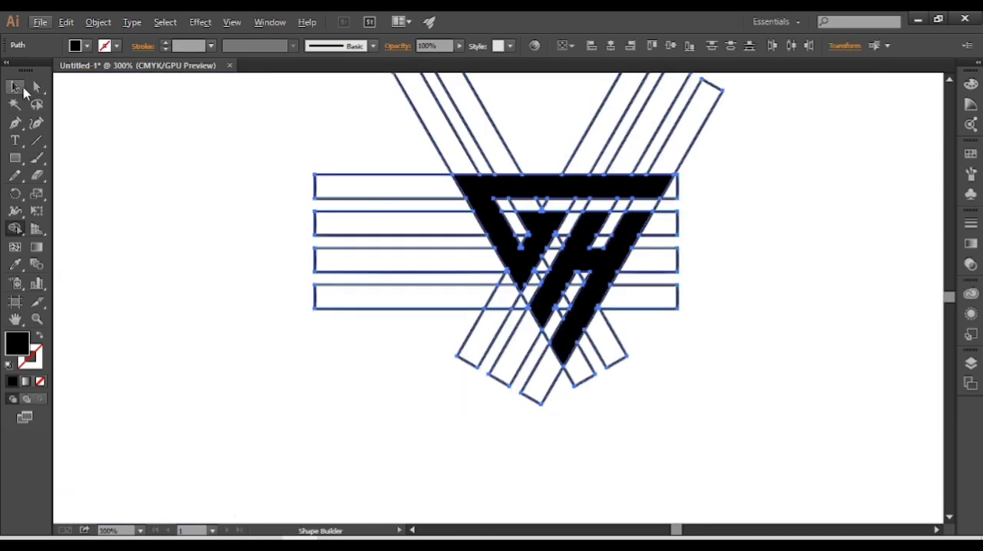
pyautogui.click(15, 86)
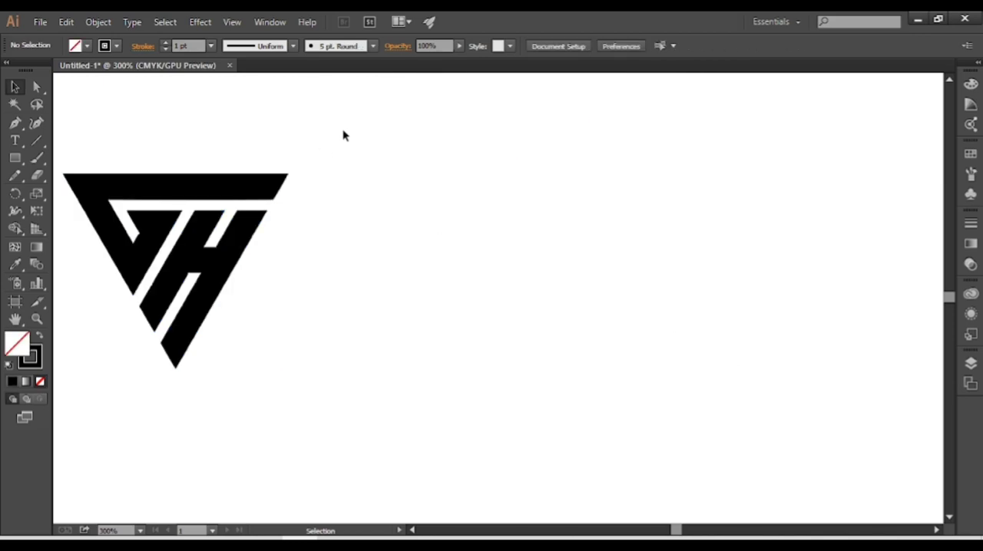
# Drag a copy of the GH triangle logo out to the right of the original.
pyautogui.moveTo(175, 269); pyautogui.dragTo(473, 269)
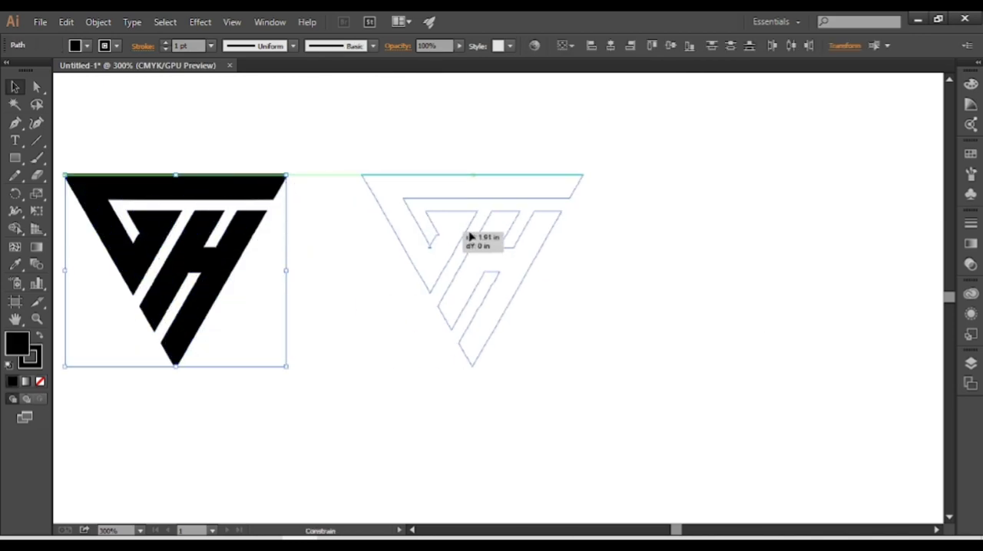